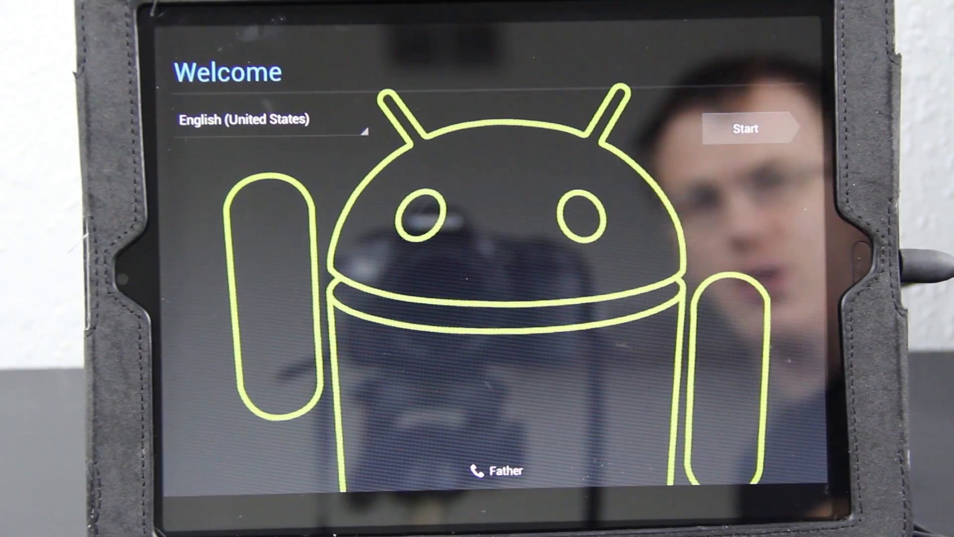
- Start the setup wizard, join a Wi-Fi network, and finish through to the home screen
{"action": "left_click", "coordinate": [745, 128]}
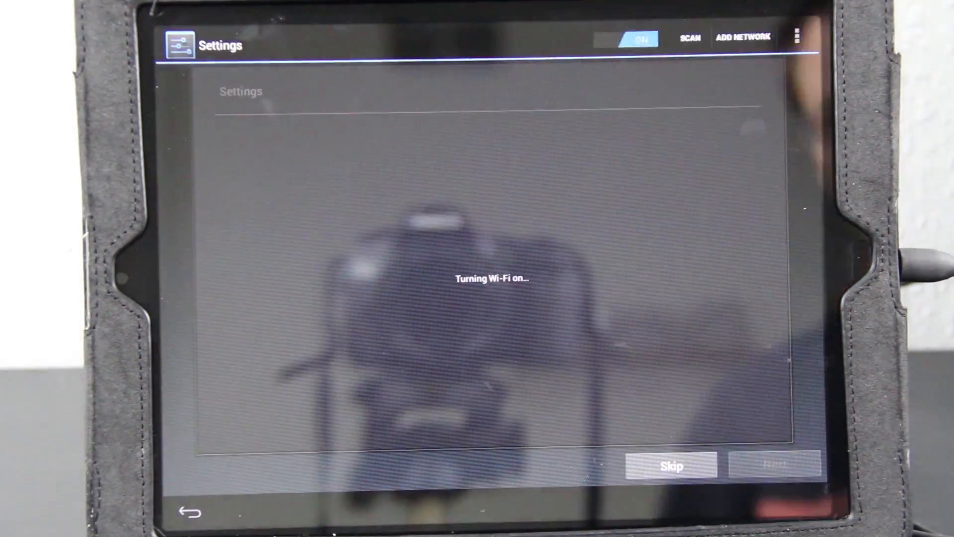
{"action": "type", "text": "e"}
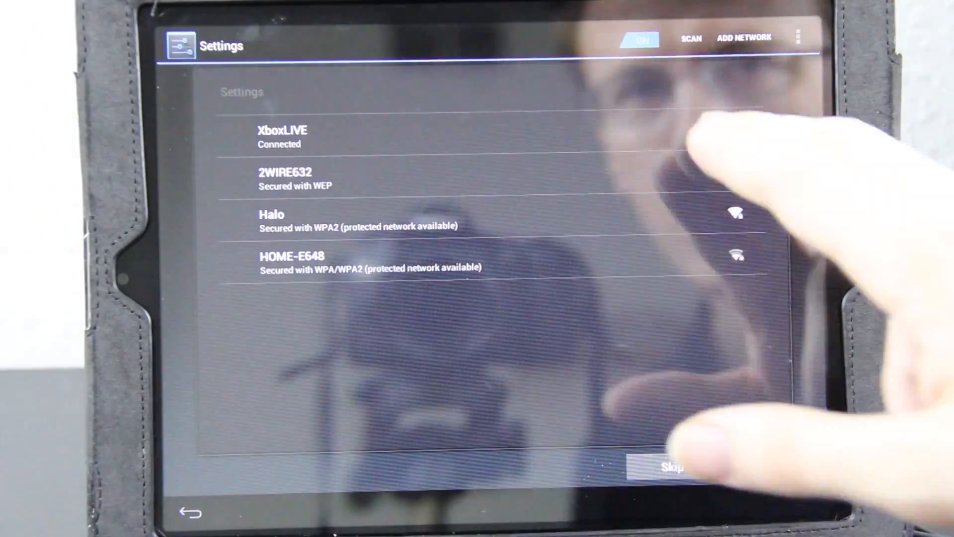
{"action": "left_click", "coordinate": [672, 468]}
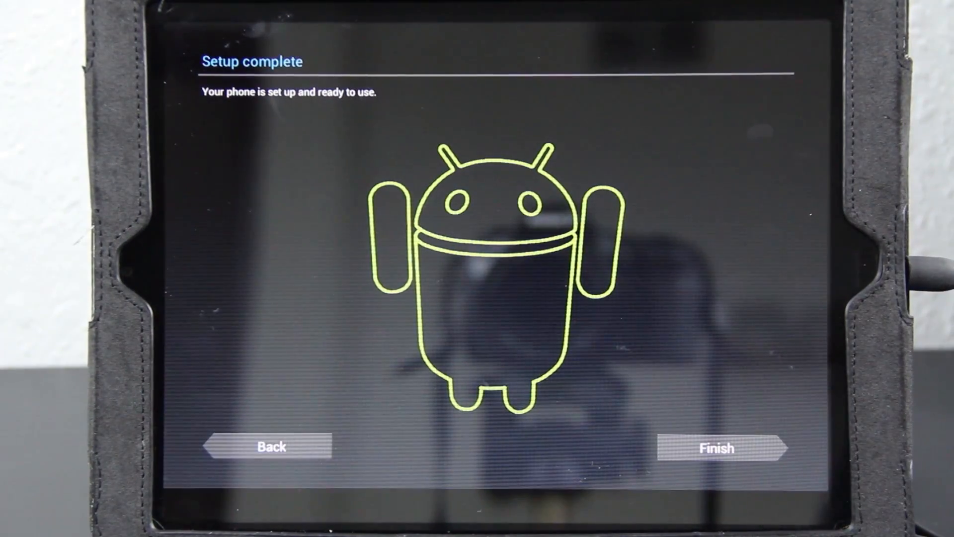
{"action": "left_click", "coordinate": [717, 448]}
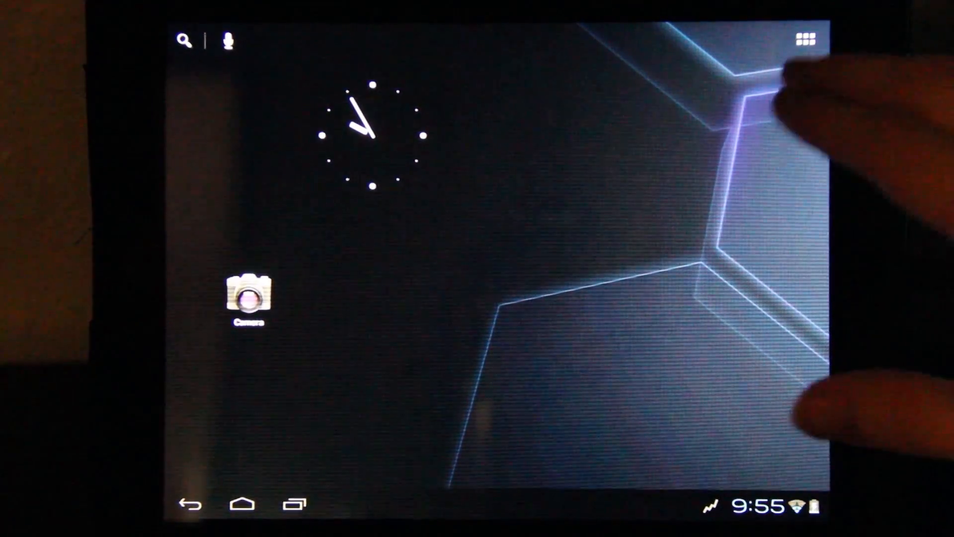
- Show all installed apps, dismiss the add-apps hint, and launch Market
{"action": "left_click", "coordinate": [803, 39]}
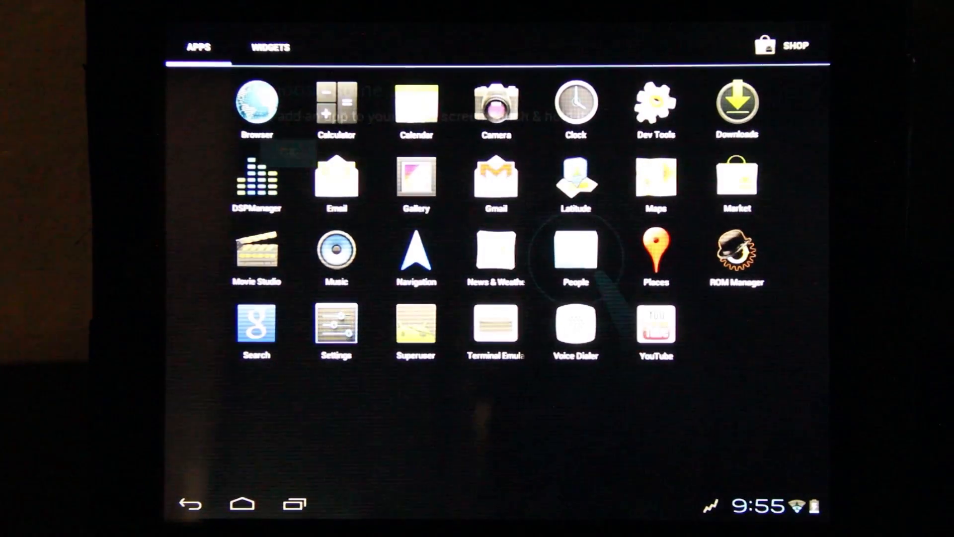
{"action": "left_click", "coordinate": [575, 252]}
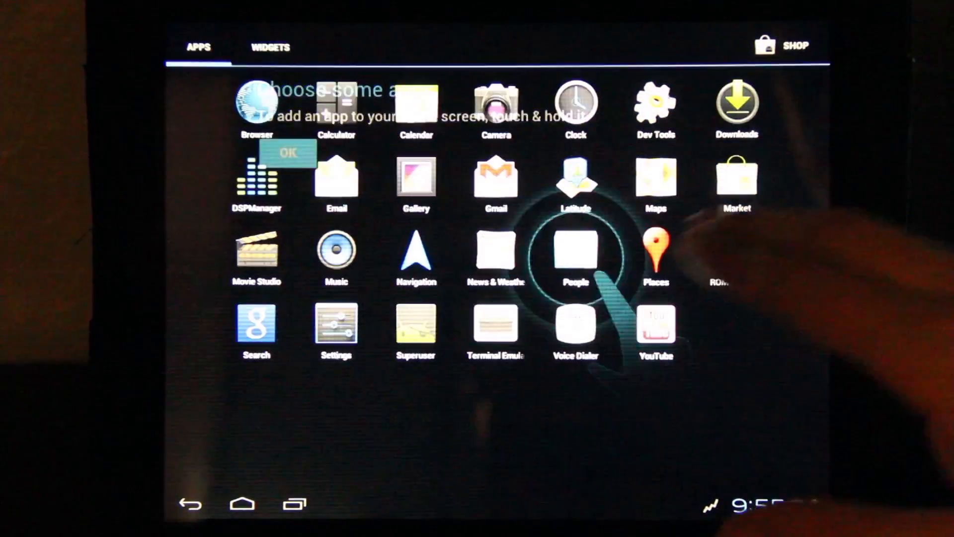
{"action": "left_click", "coordinate": [735, 178]}
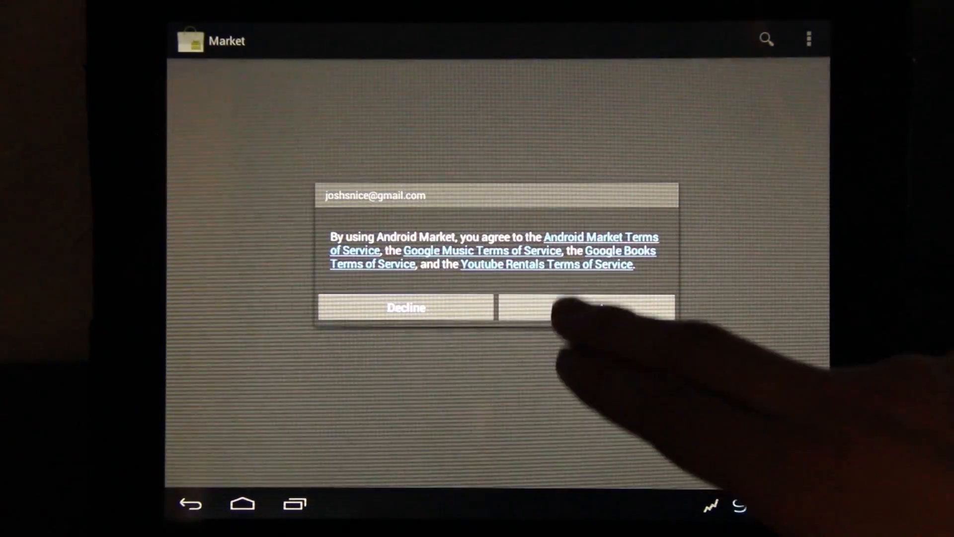
- Accept the Market terms, install Netflix from its store page, and launch it
{"action": "left_click", "coordinate": [587, 307]}
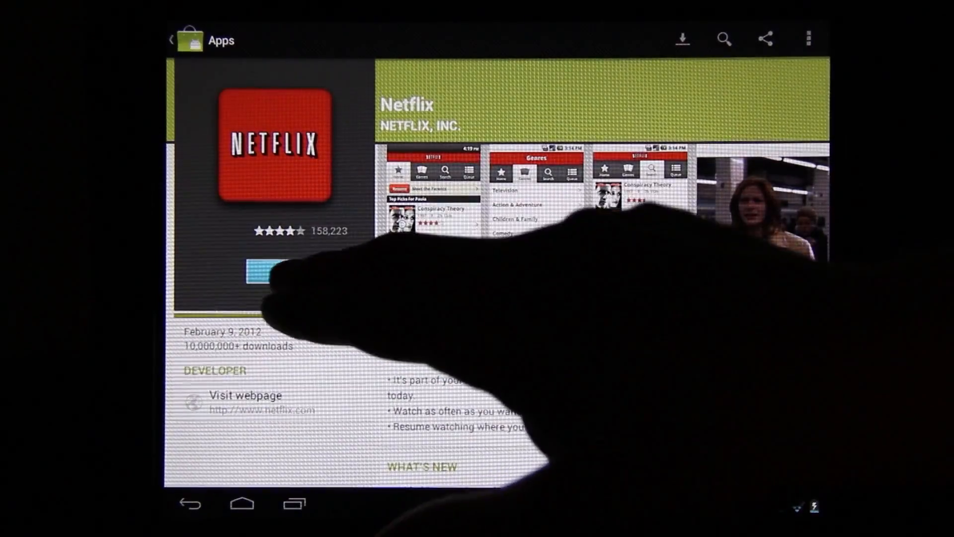
{"action": "left_click", "coordinate": [261, 272]}
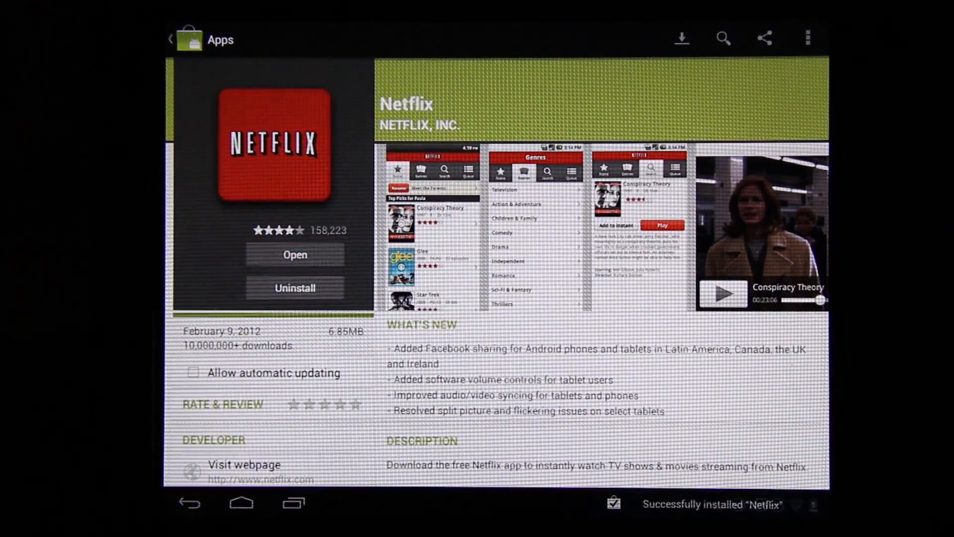
{"action": "left_click", "coordinate": [295, 255]}
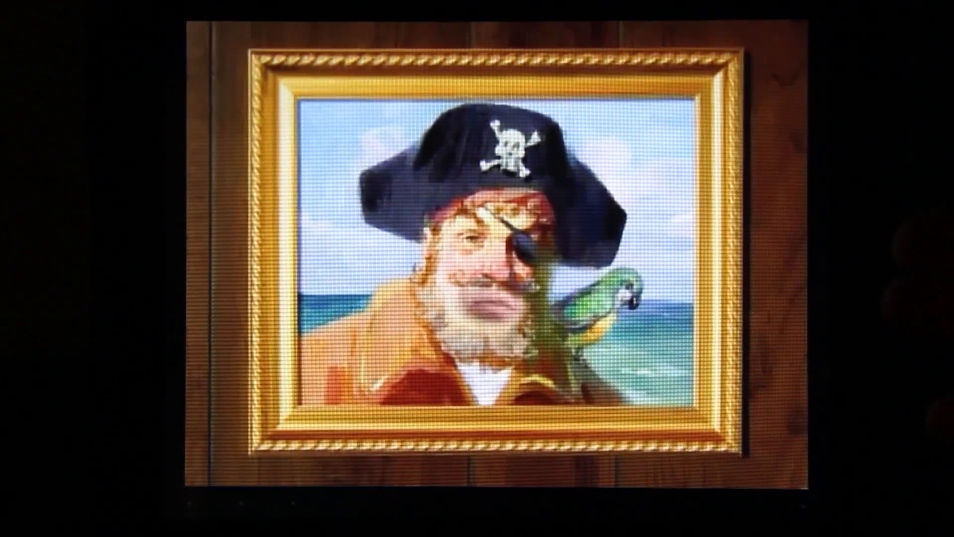
- Show the player controls over the streaming Hall Monitor / Jellyfish Jam episode
{"action": "left_click", "coordinate": [475, 267]}
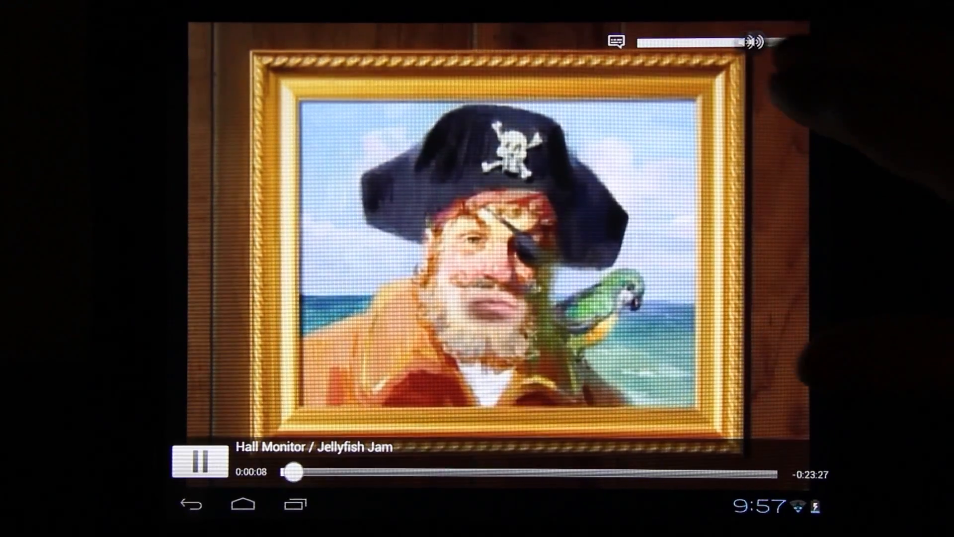